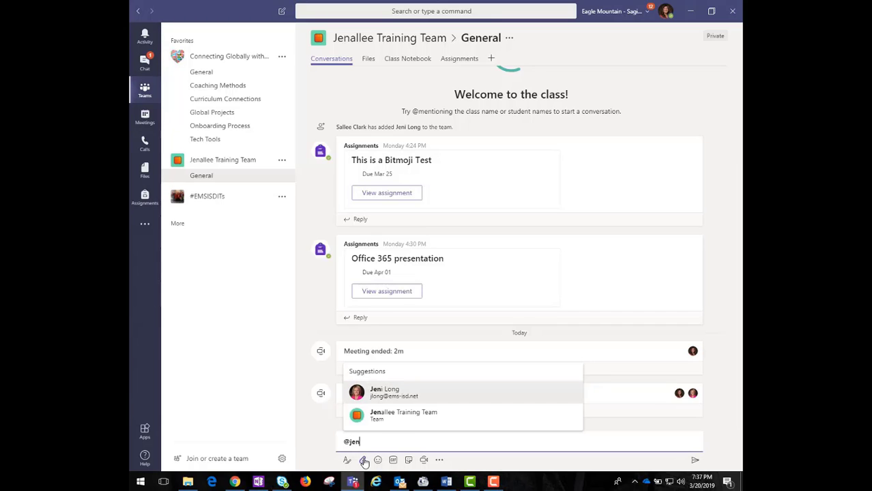
Dismiss the message emoji choices and switch the General channel to its Files view
{"action": "left_click", "coordinate": [378, 460]}
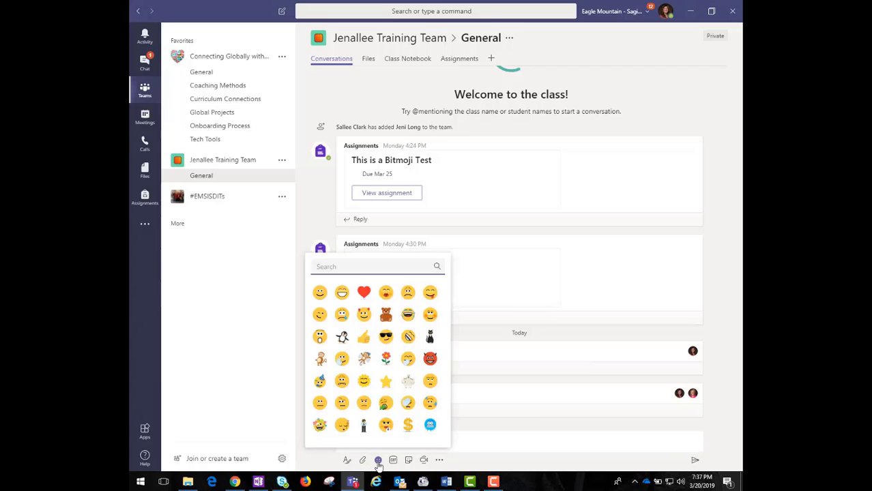
{"action": "left_click", "coordinate": [408, 460]}
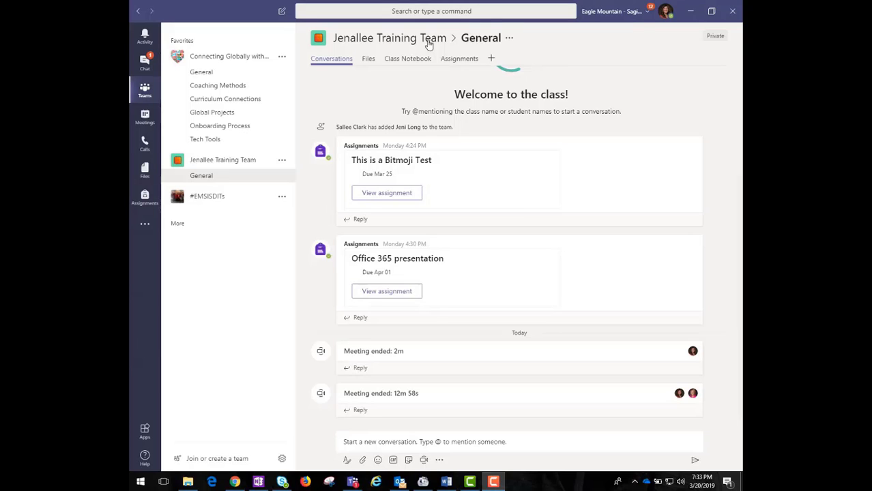
{"action": "left_click", "coordinate": [368, 57]}
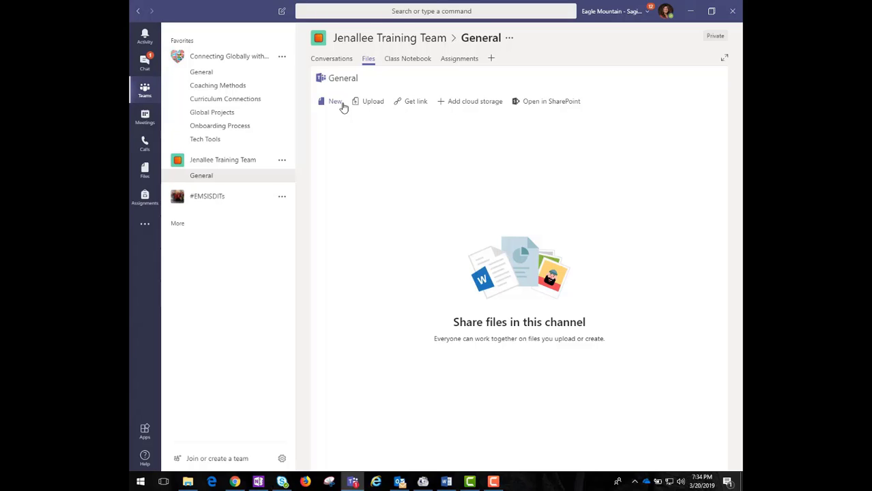
{"action": "mouse_move", "coordinate": [407, 57]}
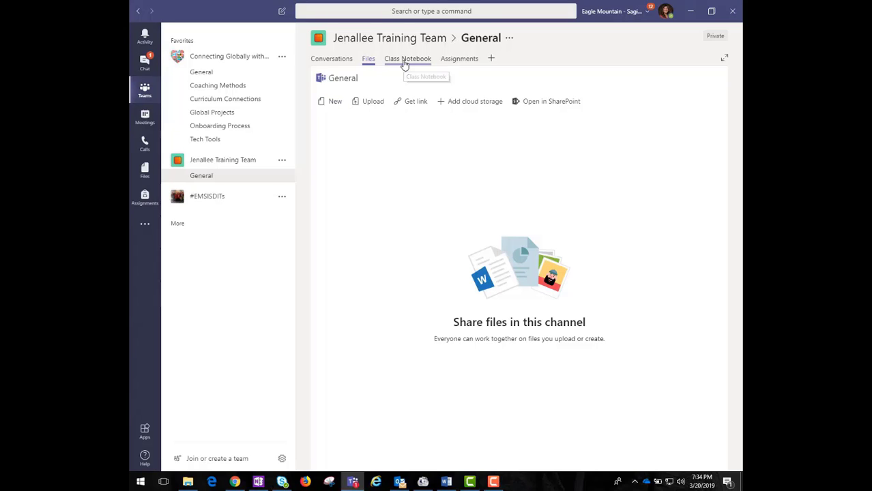
View the General channel's Class Notebook and let it load
{"action": "left_click", "coordinate": [406, 57]}
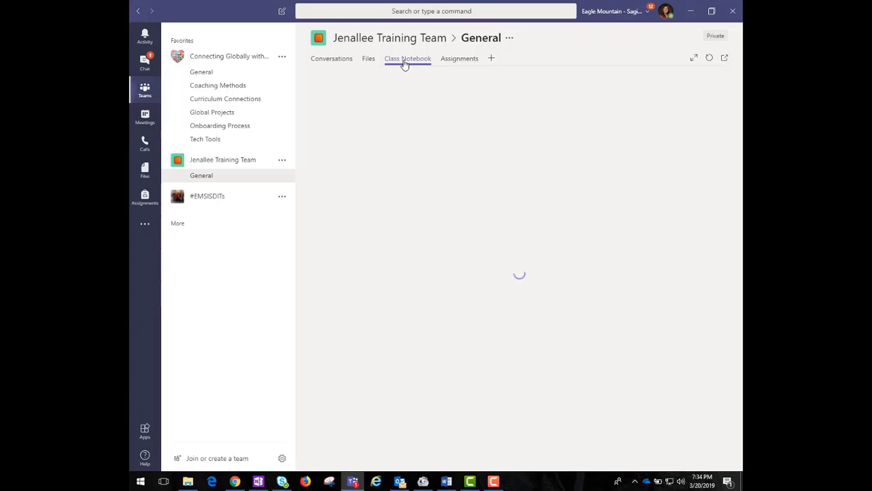
{"action": "left_click", "coordinate": [407, 58]}
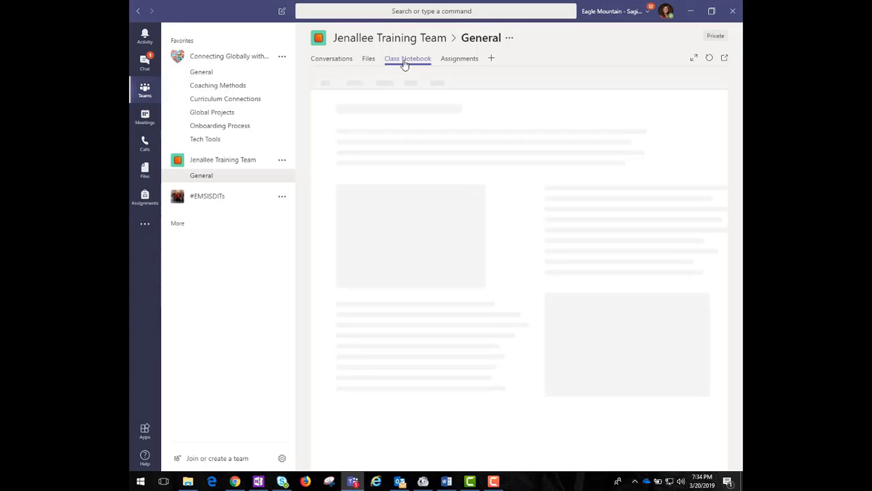
{"action": "left_click", "coordinate": [407, 57]}
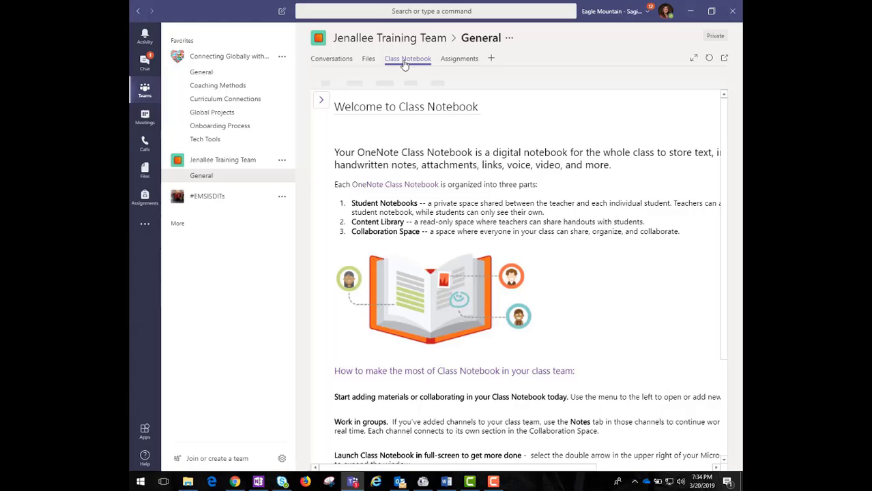
{"action": "left_click", "coordinate": [406, 57]}
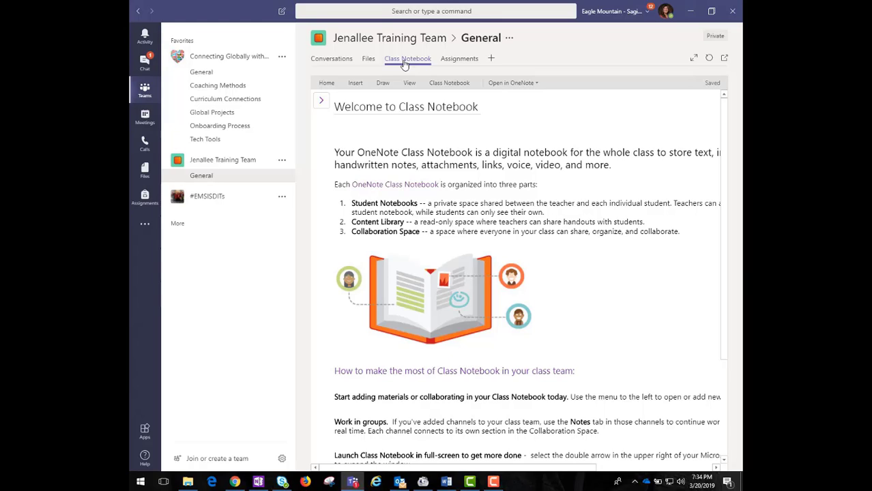
View the Assignments list showing 'This is a Bitmoji Test' and 'Office 365 presentation'
{"action": "left_click", "coordinate": [460, 57]}
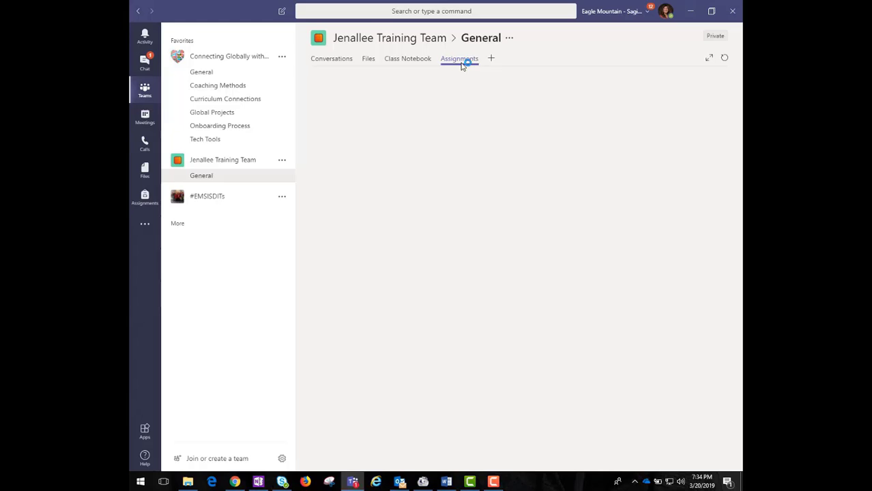
{"action": "left_click", "coordinate": [459, 57]}
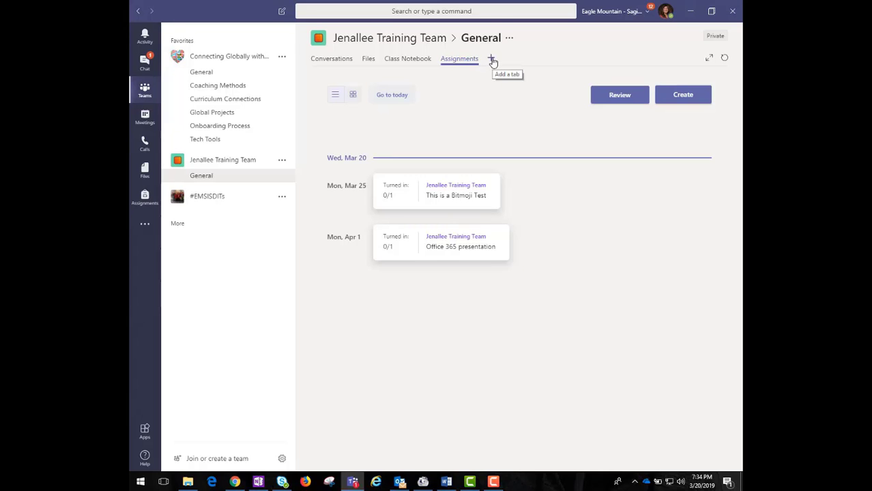
Show the Add a tab app gallery and scroll down through its catalog
{"action": "left_click", "coordinate": [492, 58]}
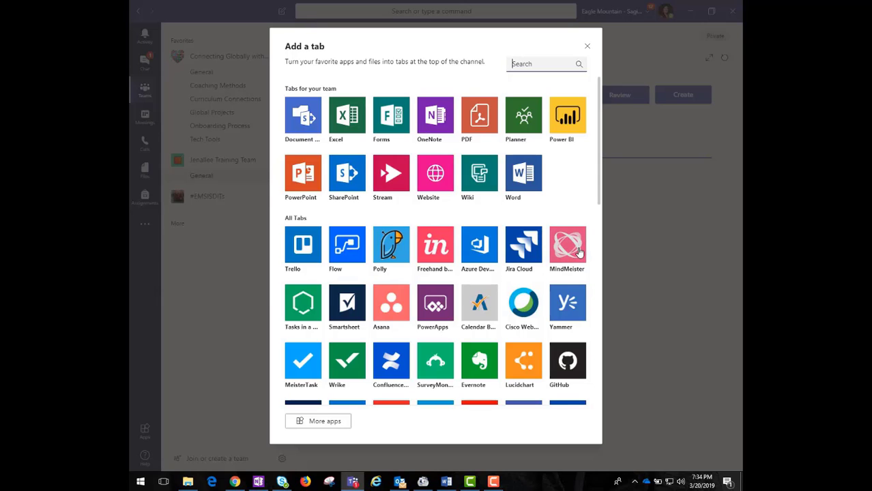
{"action": "scroll", "scroll_direction": "down", "scroll_amount": 3}
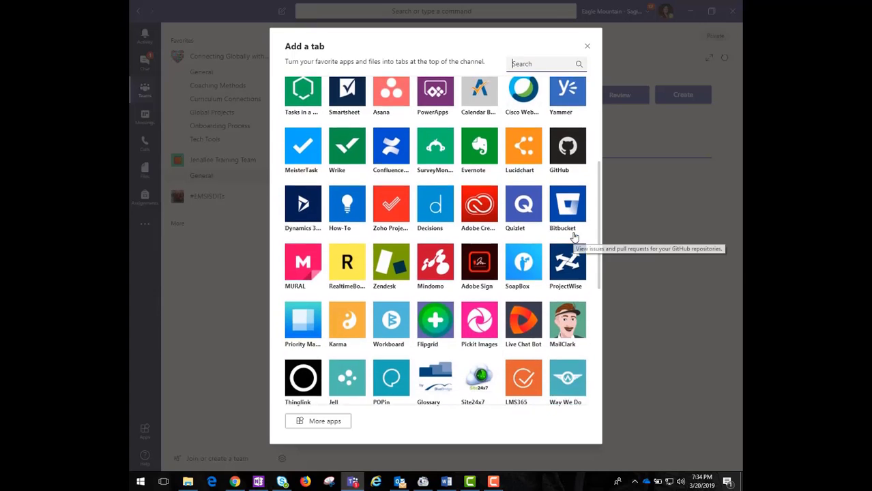
{"action": "scroll", "scroll_direction": "down", "scroll_amount": 3}
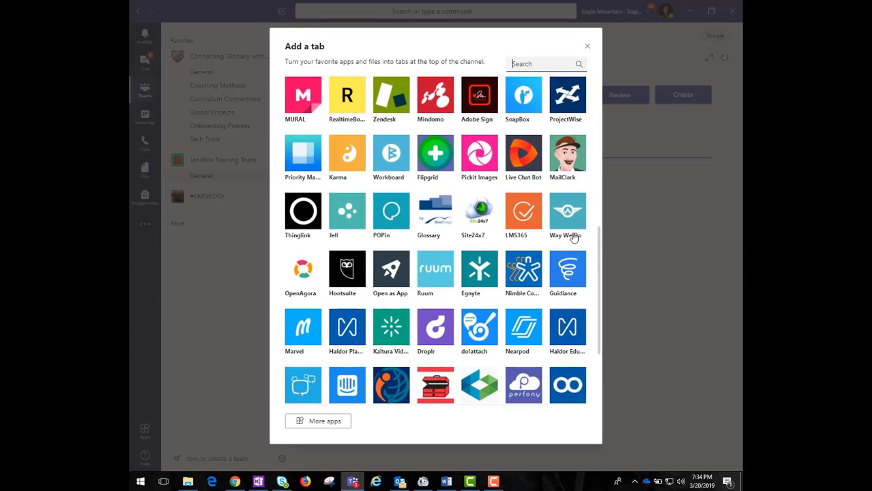